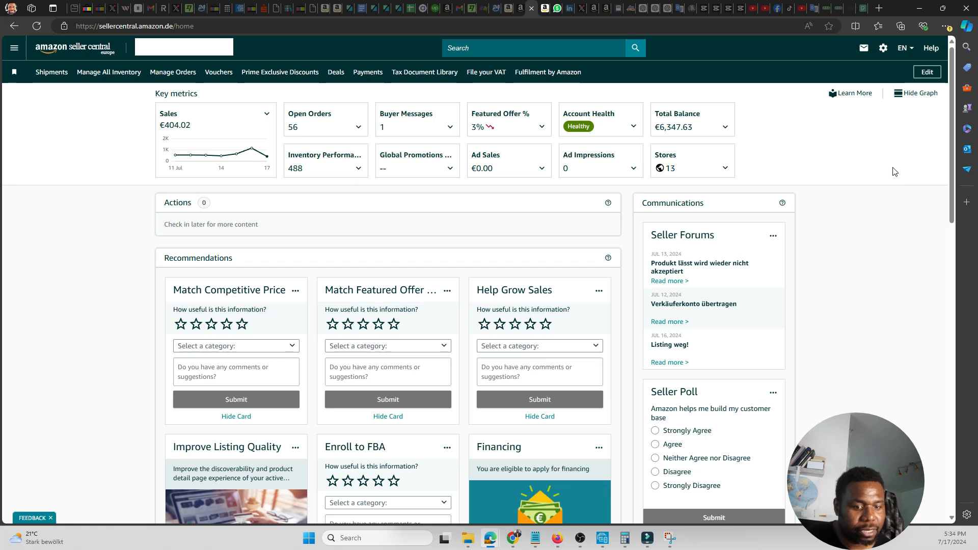
pyautogui.moveTo(890, 159)
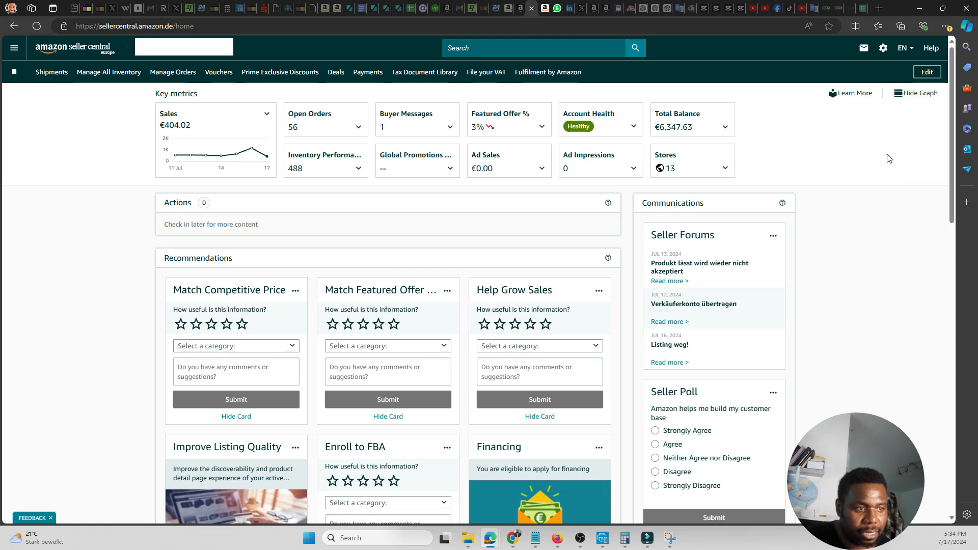
# - Open the Settings gear menu on the Seller Central home dashboard
pyautogui.click(883, 48)
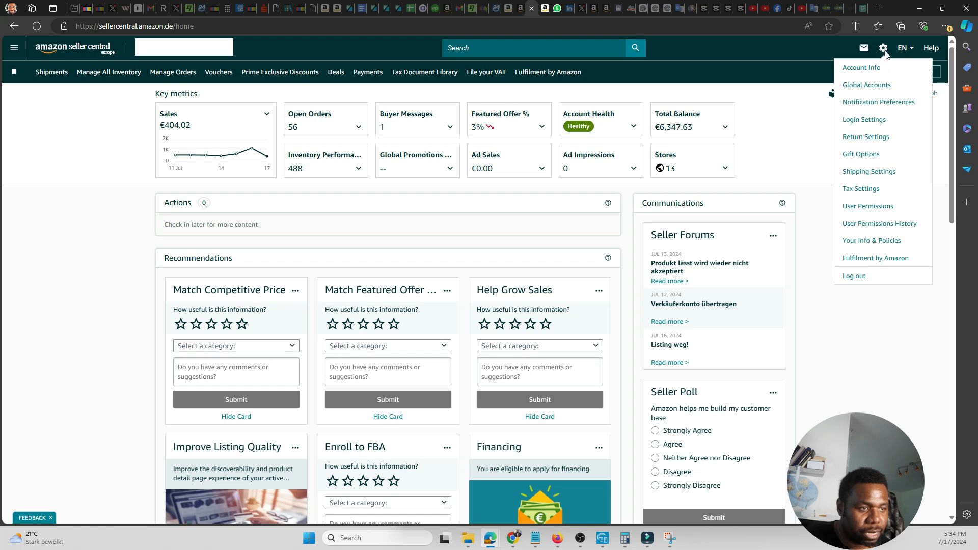
pyautogui.moveTo(889, 50)
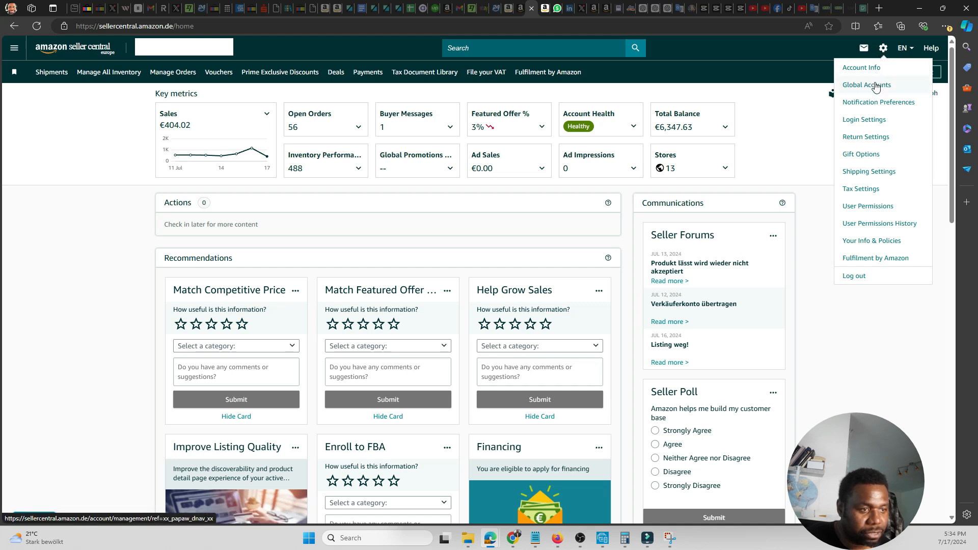
pyautogui.moveTo(869, 171)
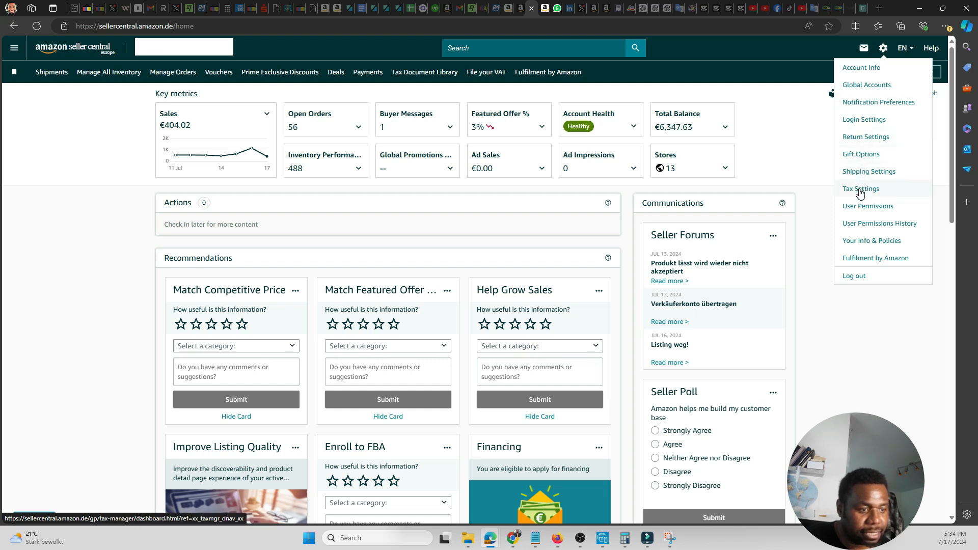
# - Go to Tax Settings and view the VAT registrations for Czech Republic, France, Germany, Italy, Spain
pyautogui.click(861, 188)
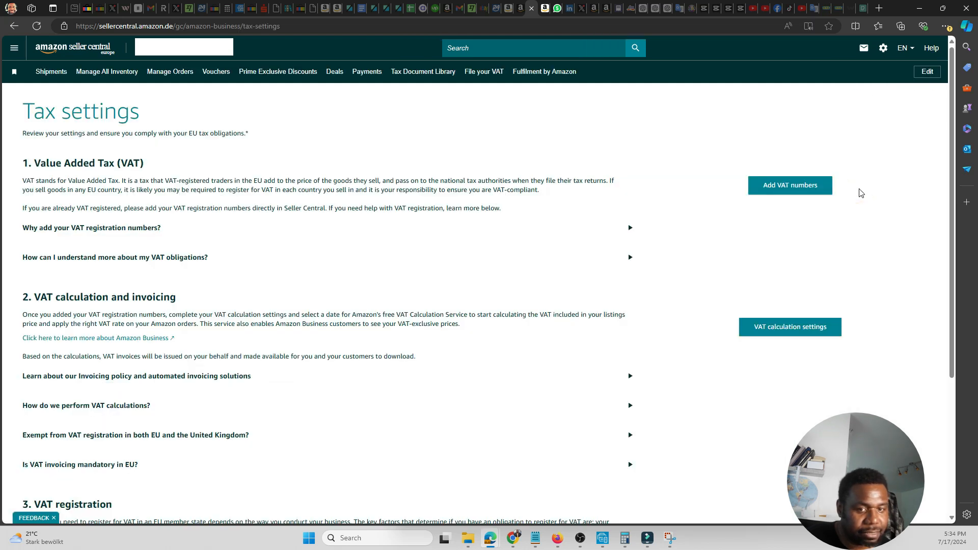
pyautogui.scroll(-3)
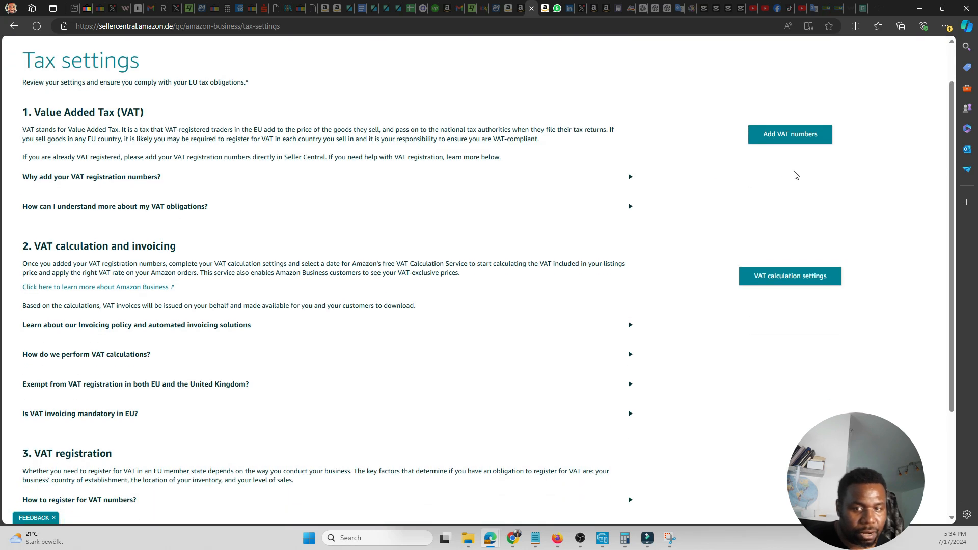
pyautogui.moveTo(792, 138)
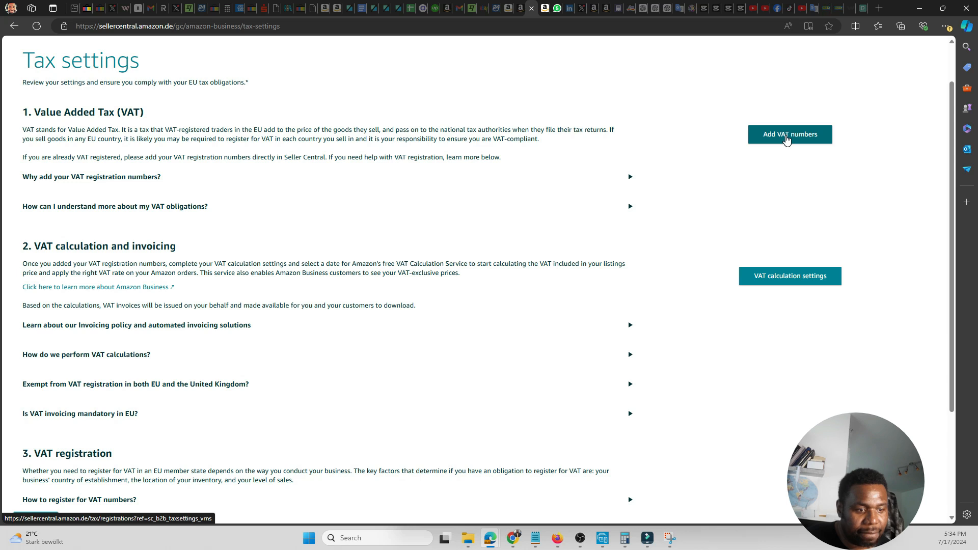
pyautogui.click(789, 134)
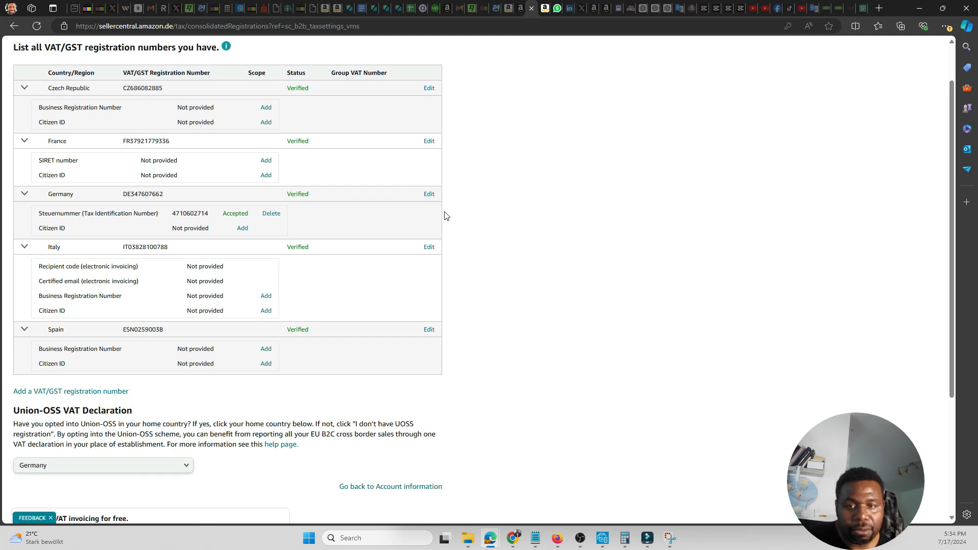
pyautogui.moveTo(480, 158)
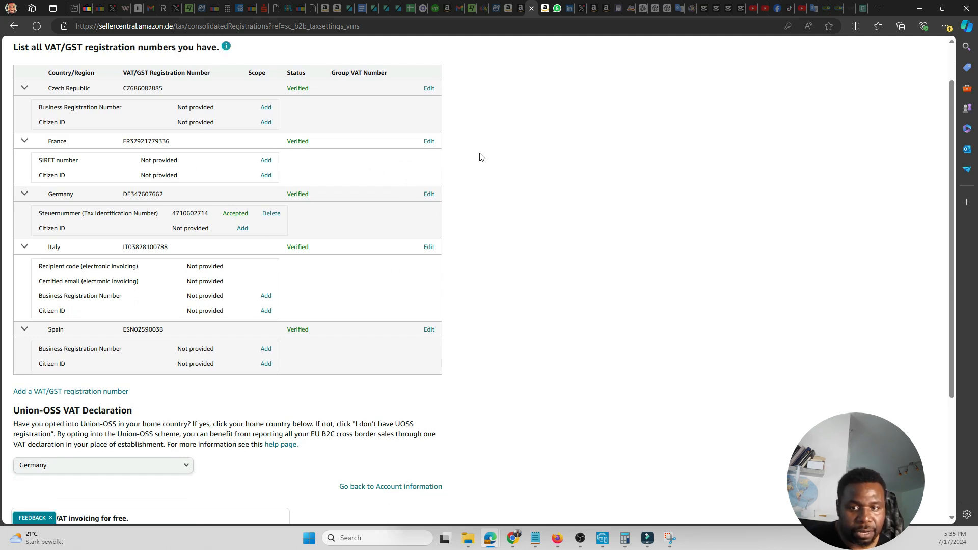
pyautogui.moveTo(324, 230)
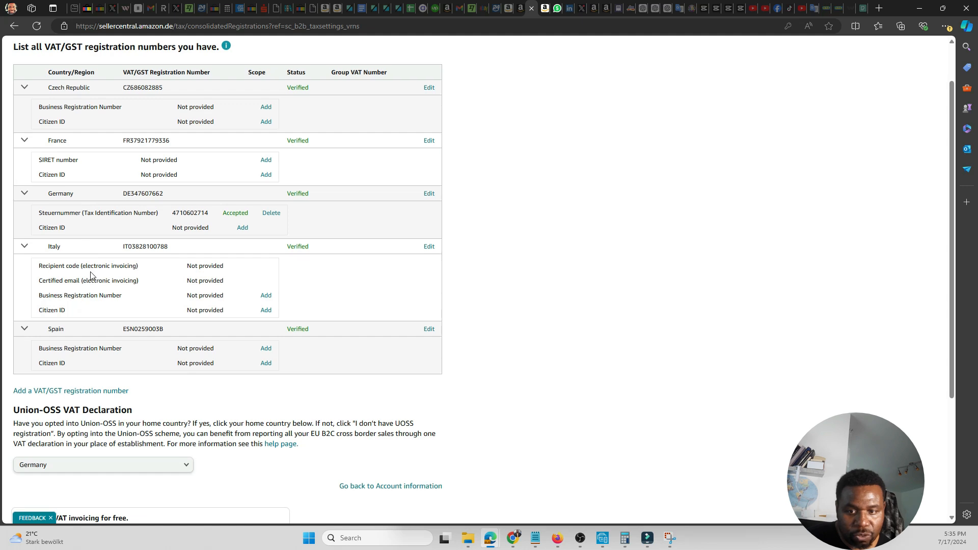
pyautogui.scroll(-3)
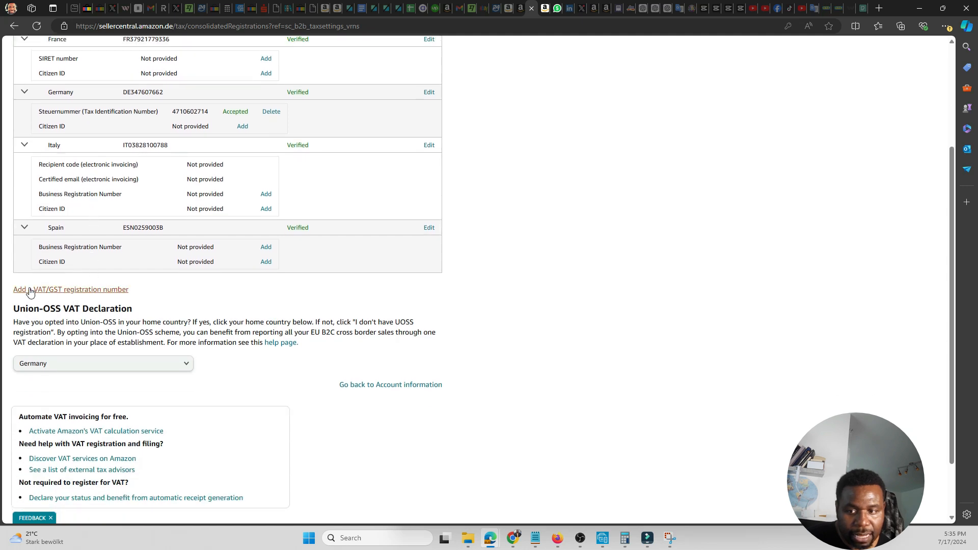
pyautogui.moveTo(62, 296)
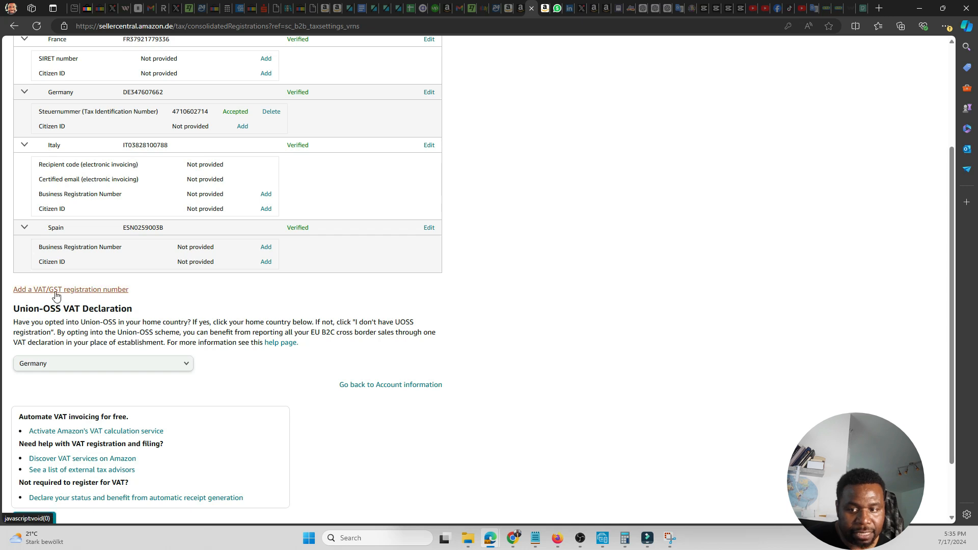
pyautogui.moveTo(91, 295)
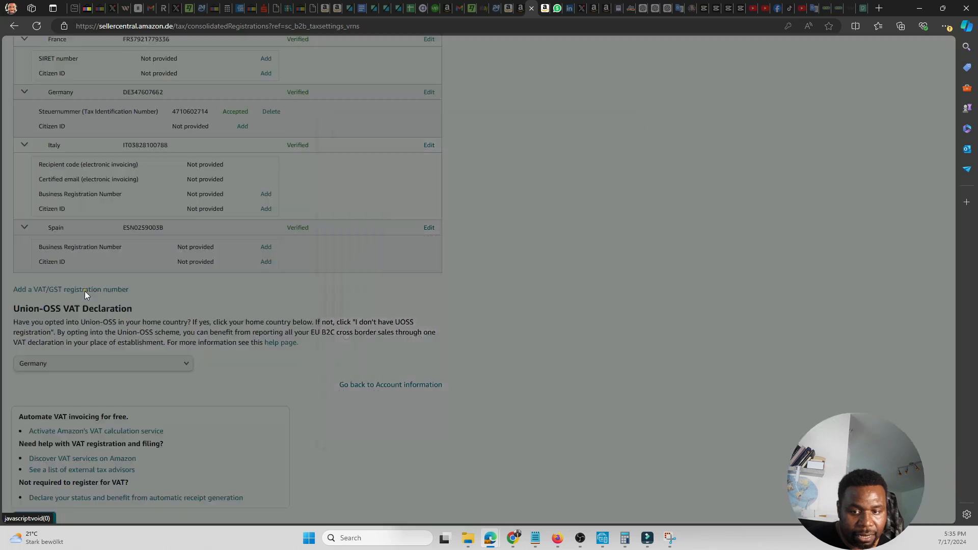
# - Add a new VAT/GST registration with Netherlands selected as the country
pyautogui.click(70, 289)
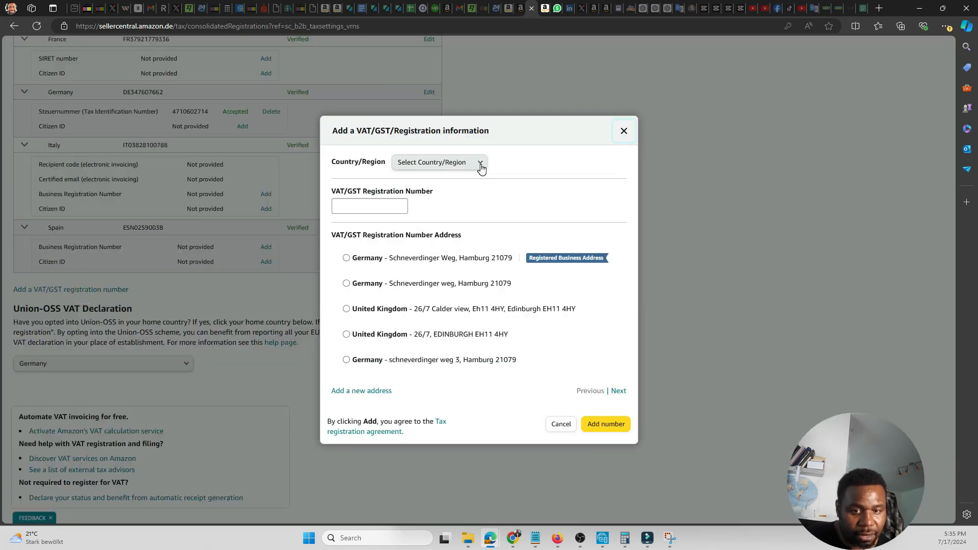
pyautogui.click(438, 162)
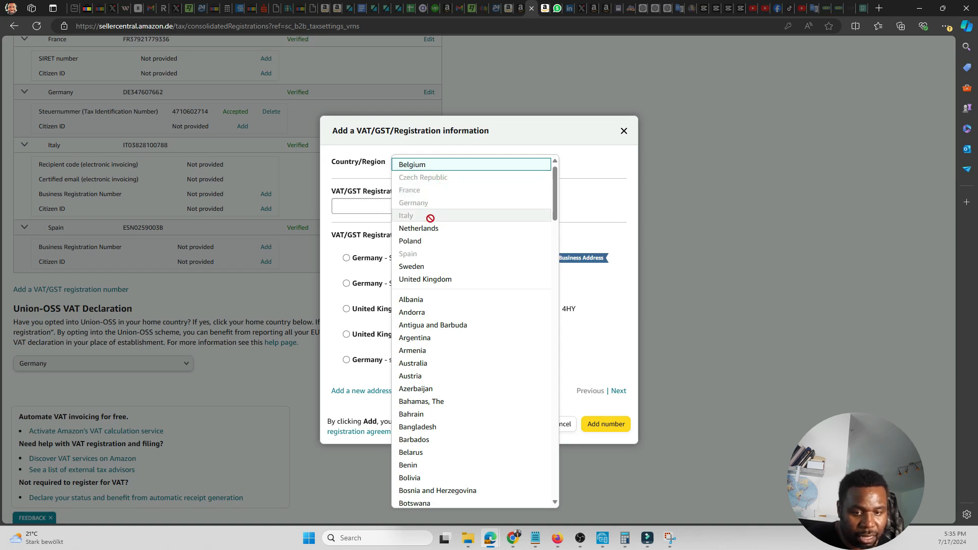
pyautogui.moveTo(436, 190)
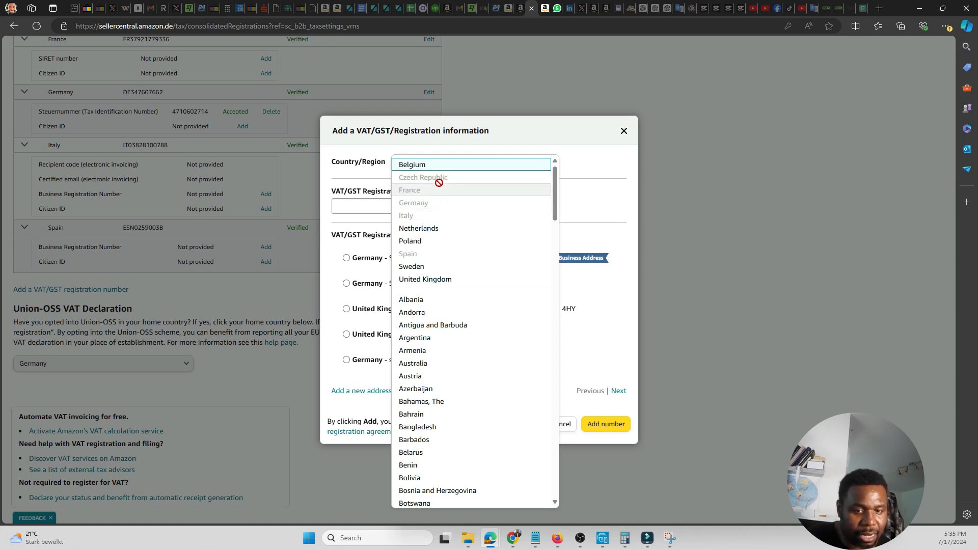
pyautogui.moveTo(440, 179)
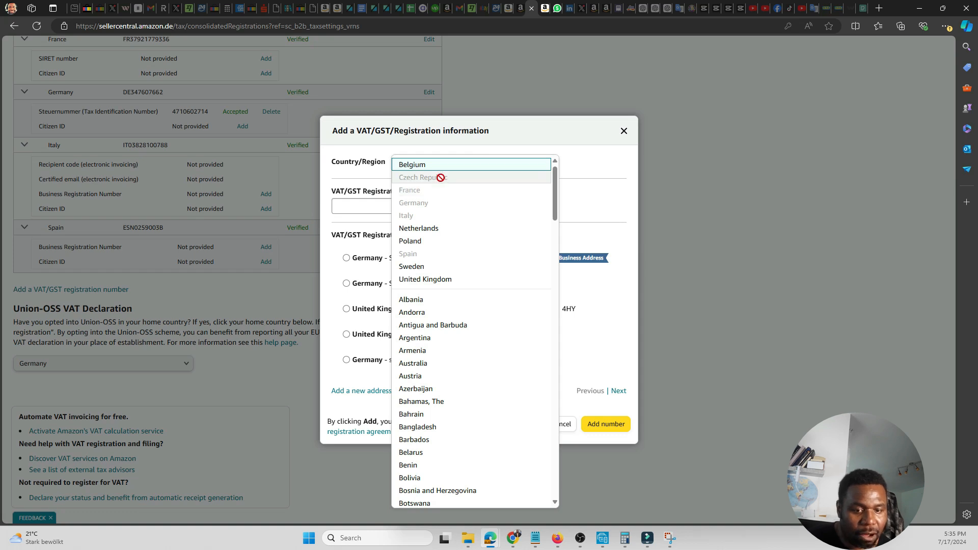
pyautogui.moveTo(432, 242)
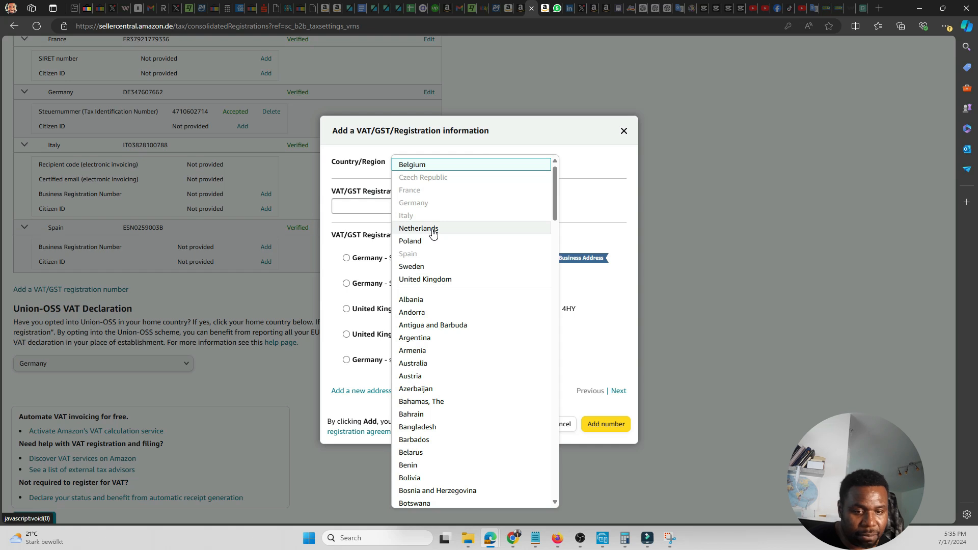
pyautogui.click(418, 228)
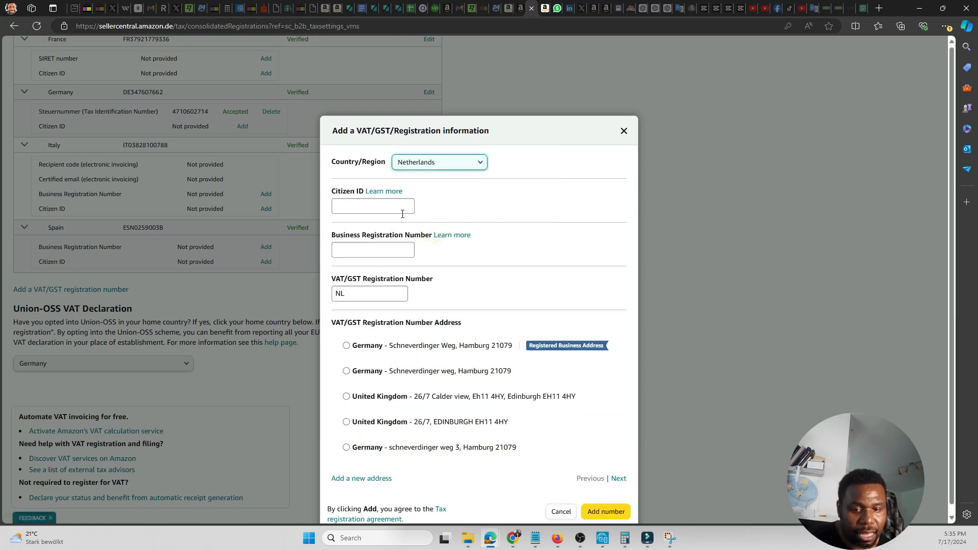
# - Enter VAT number NL123456786 and select the registered German business address
pyautogui.click(372, 205)
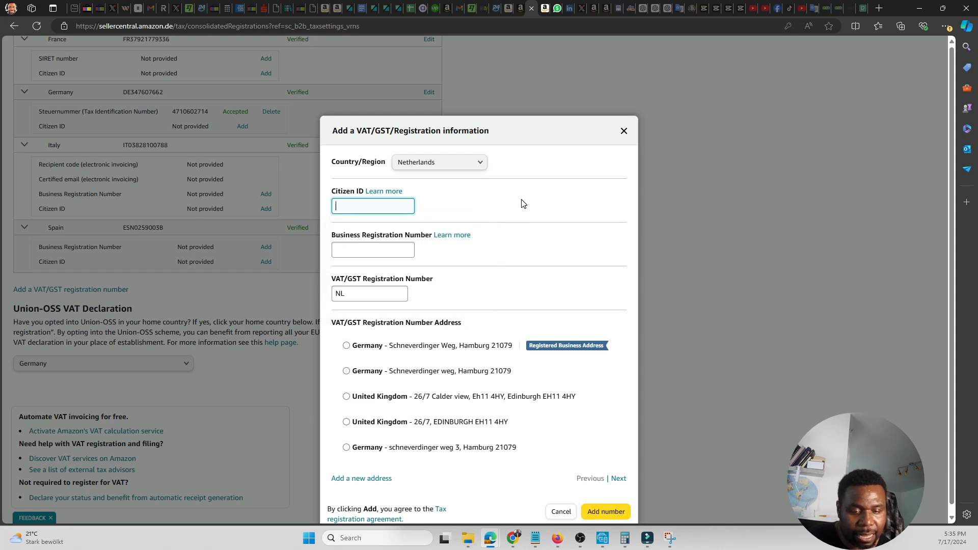
pyautogui.moveTo(513, 209)
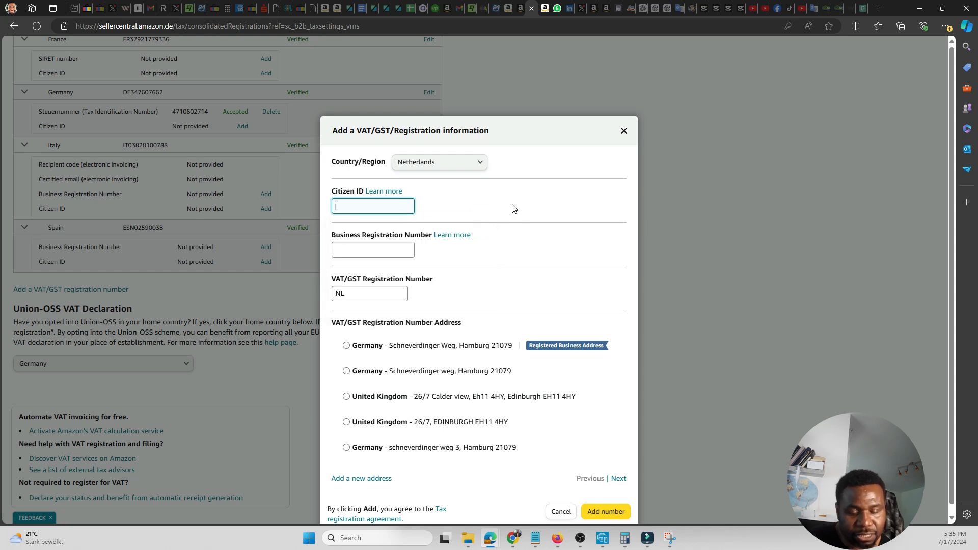
pyautogui.moveTo(530, 251)
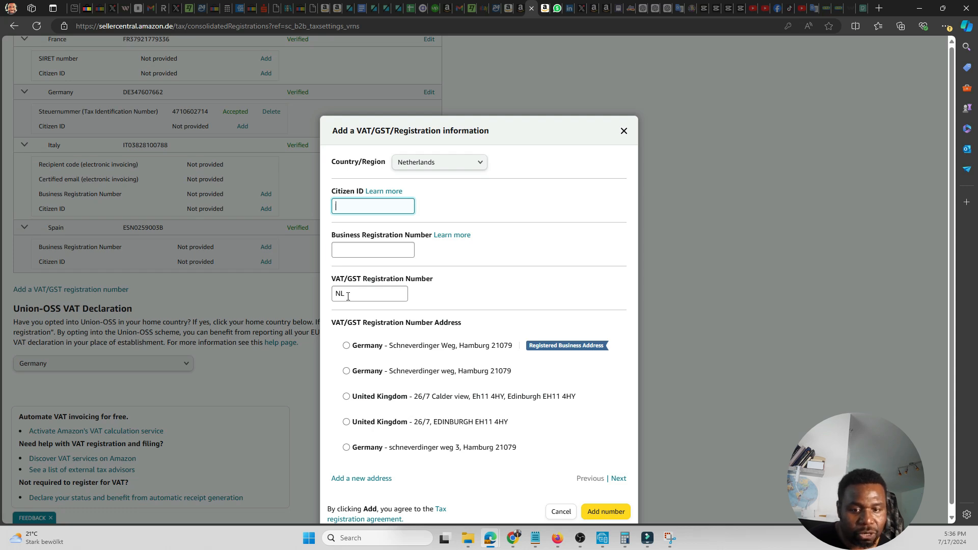
pyautogui.click(369, 294)
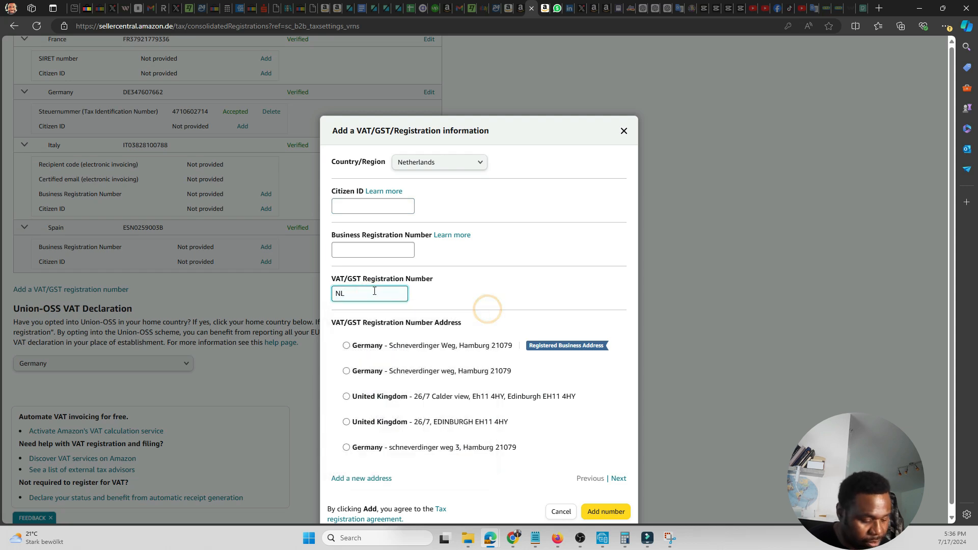
pyautogui.write('123456786')
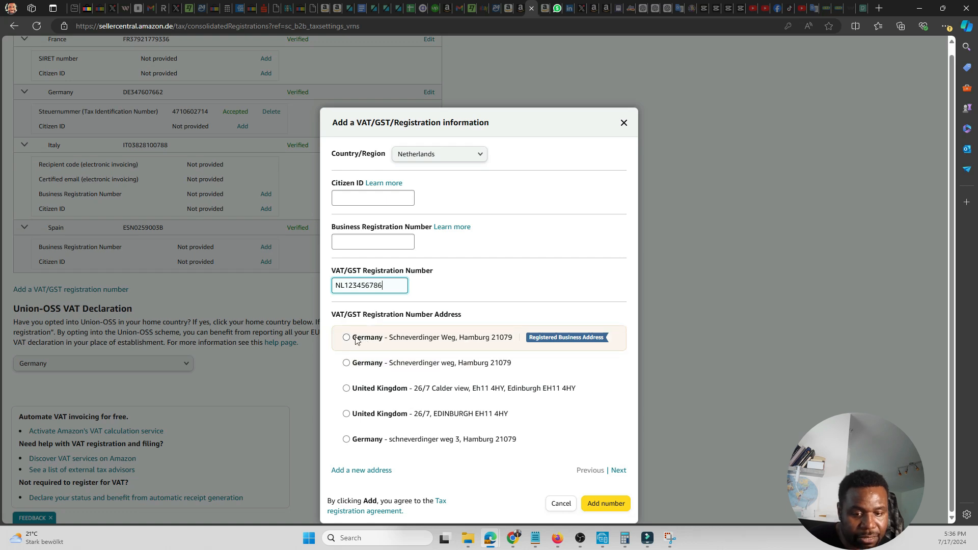
pyautogui.moveTo(350, 355)
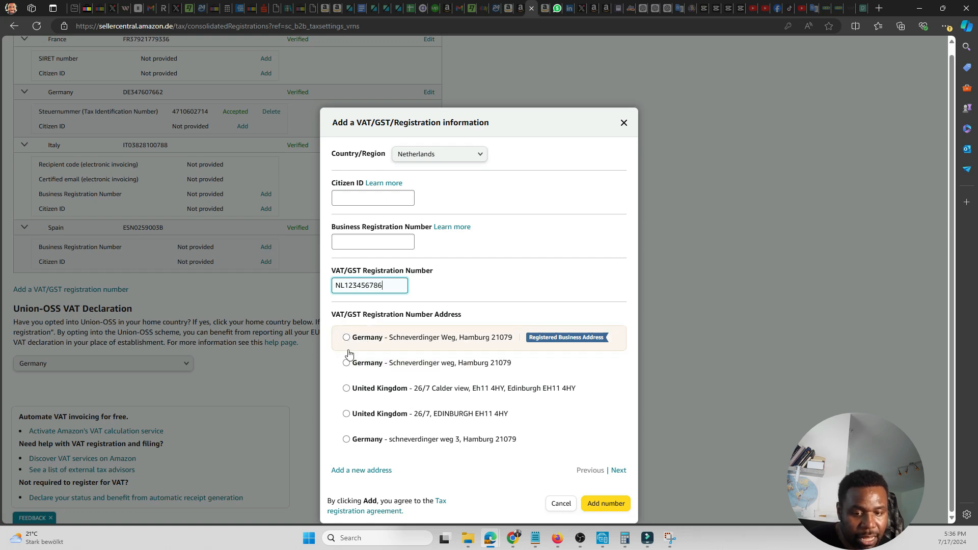
pyautogui.click(346, 363)
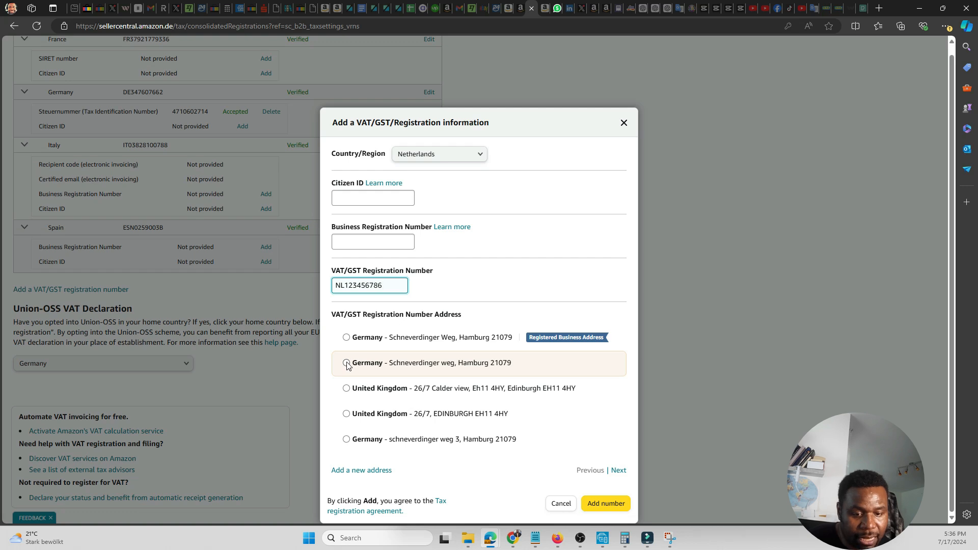
pyautogui.click(347, 337)
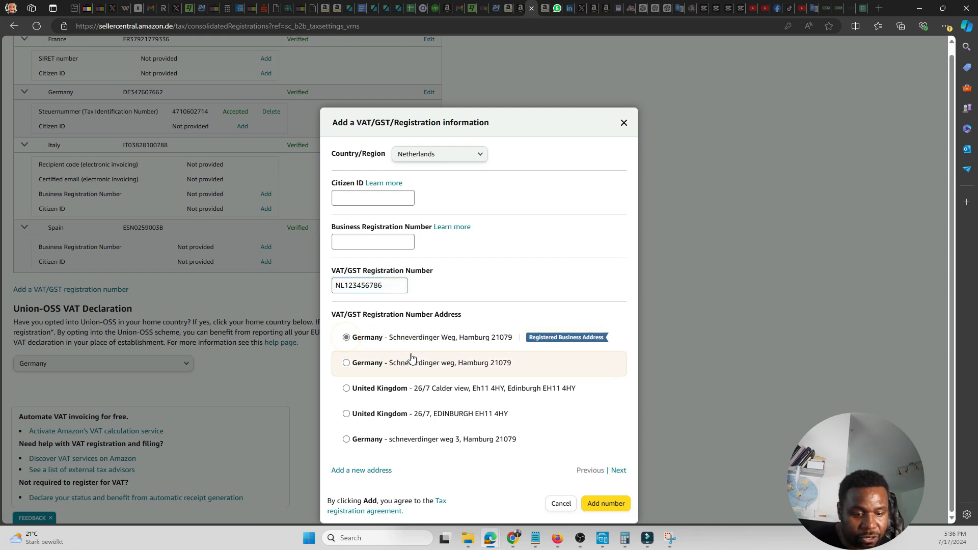
pyautogui.moveTo(531, 429)
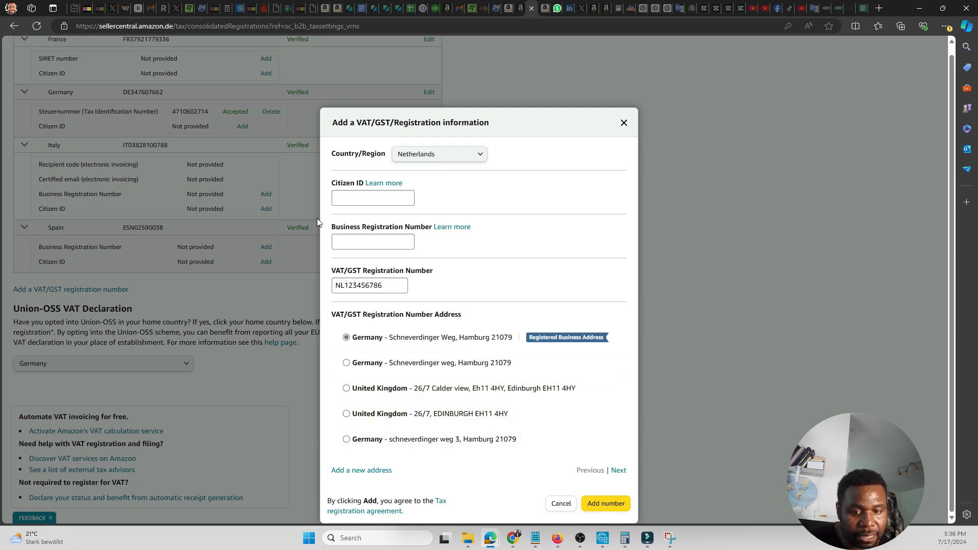
pyautogui.moveTo(506, 459)
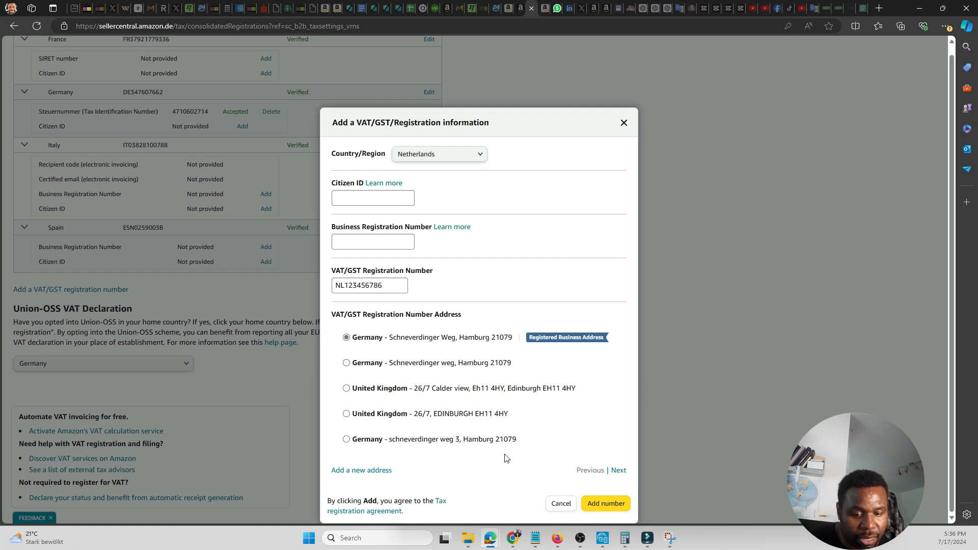
pyautogui.moveTo(605, 503)
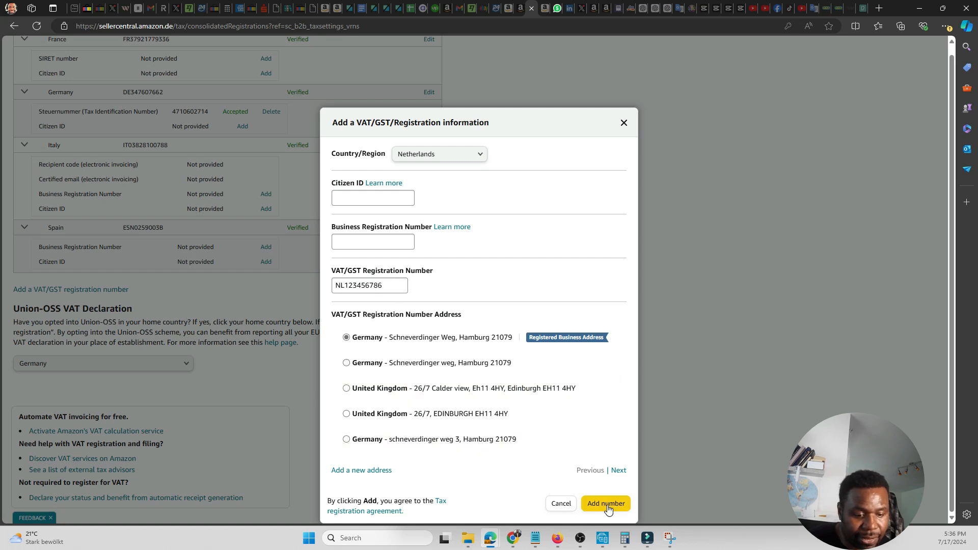
# - Submit the Netherlands number, note the invalid-number error, and close the dialog
pyautogui.click(603, 504)
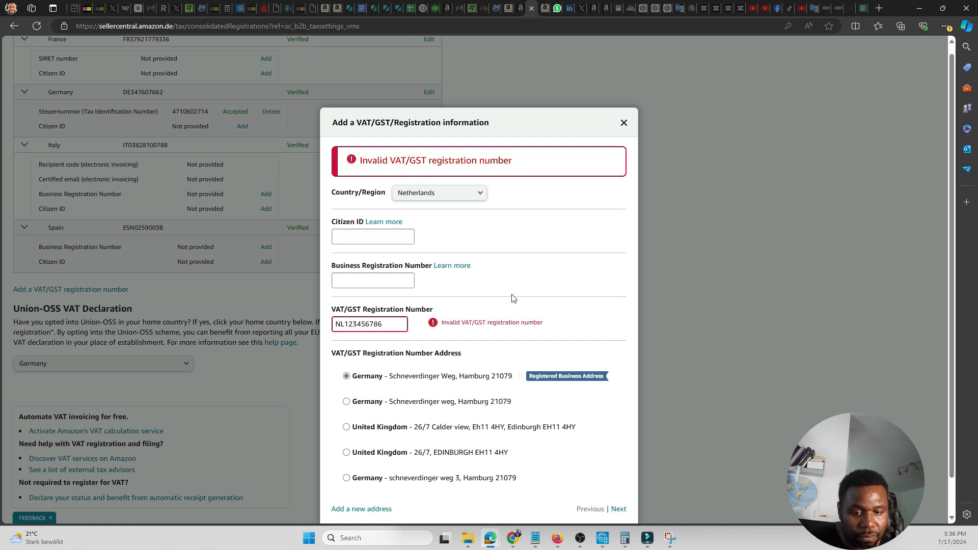
pyautogui.moveTo(383, 344)
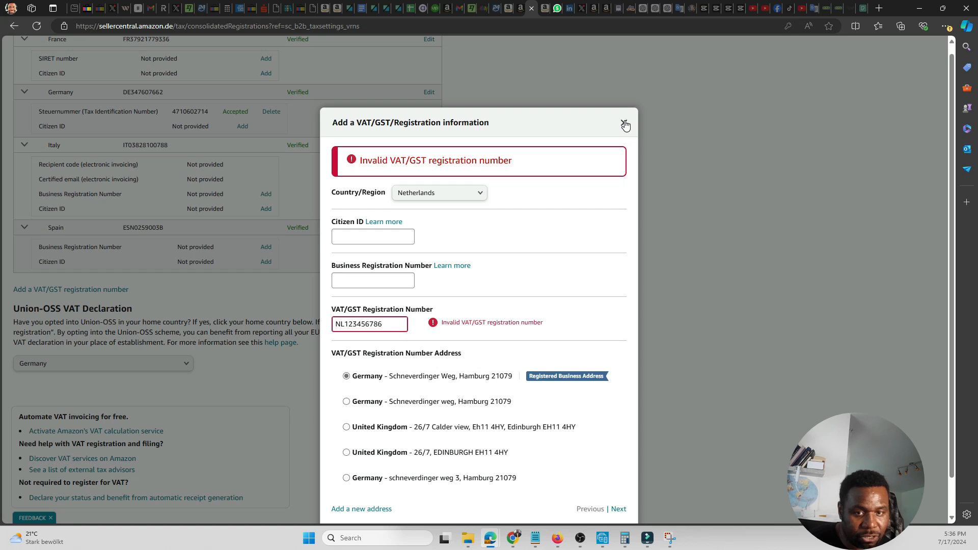
pyautogui.click(625, 123)
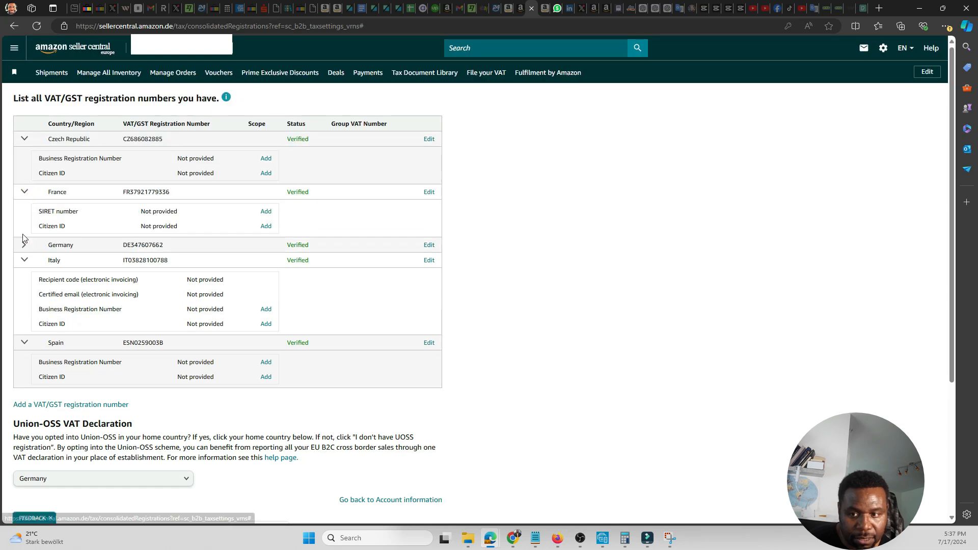
# - Expand the Germany registration and highlight its tax identification number and Citizen ID labels
pyautogui.click(25, 245)
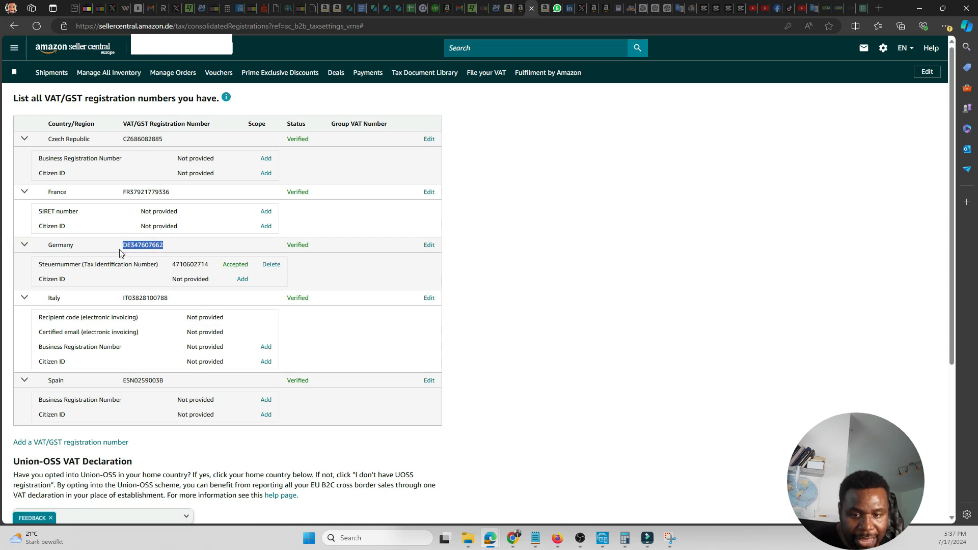
pyautogui.rightClick(142, 245)
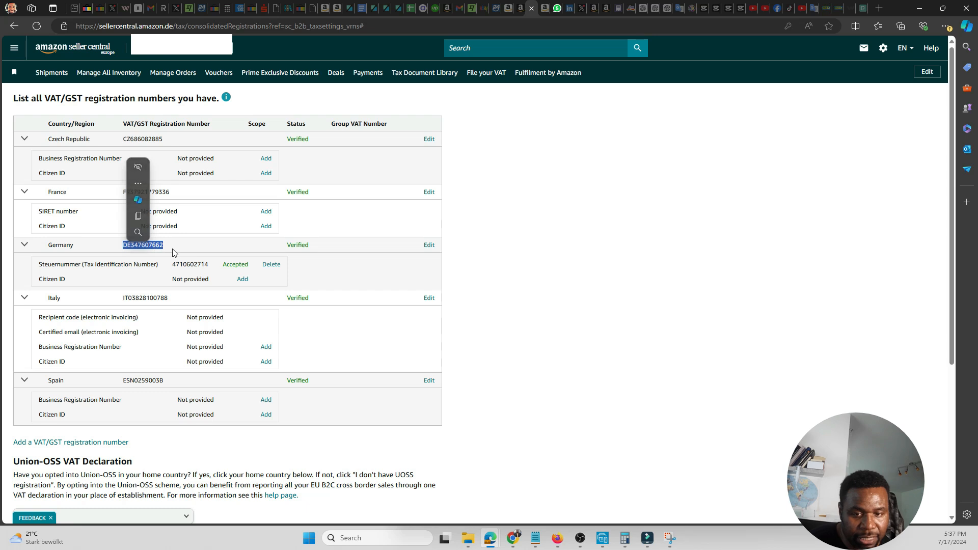
pyautogui.click(209, 255)
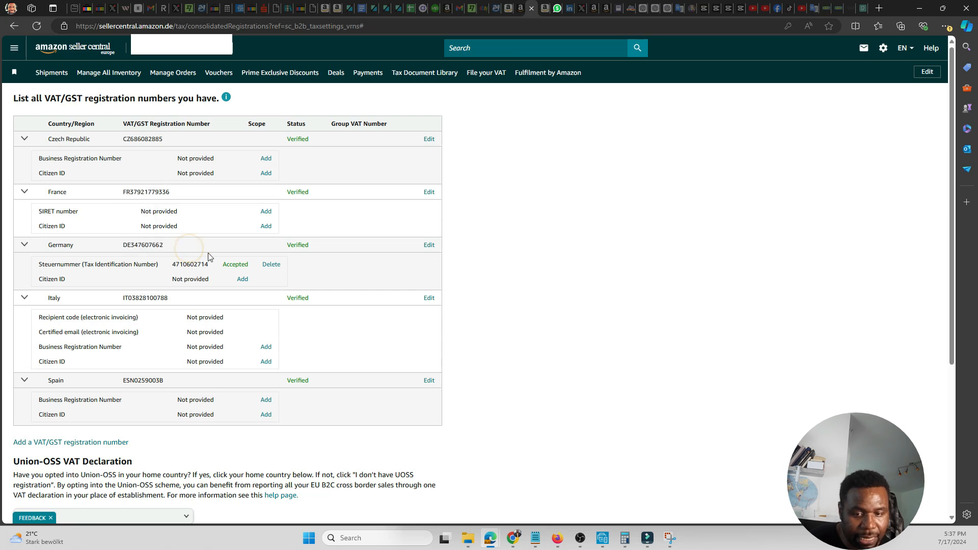
pyautogui.moveTo(297, 247)
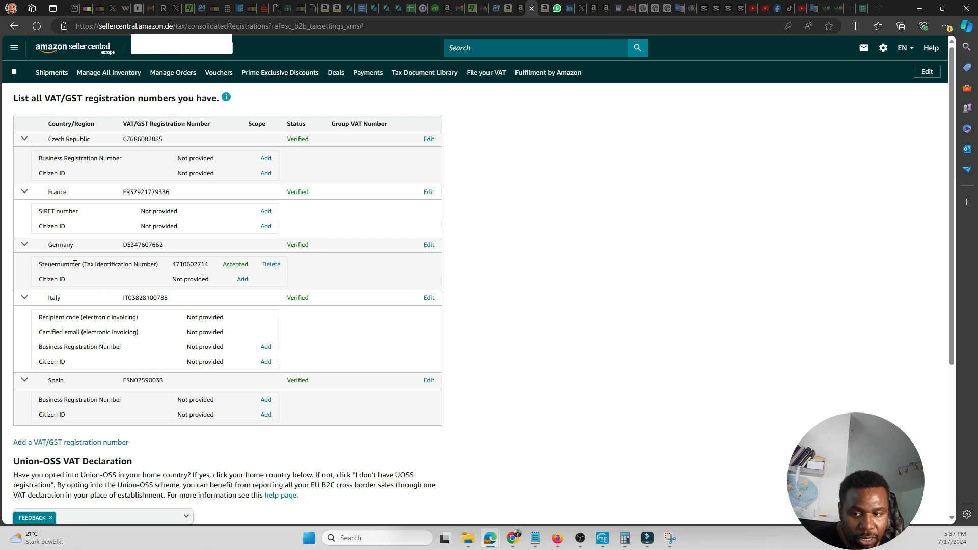
pyautogui.doubleClick(58, 264)
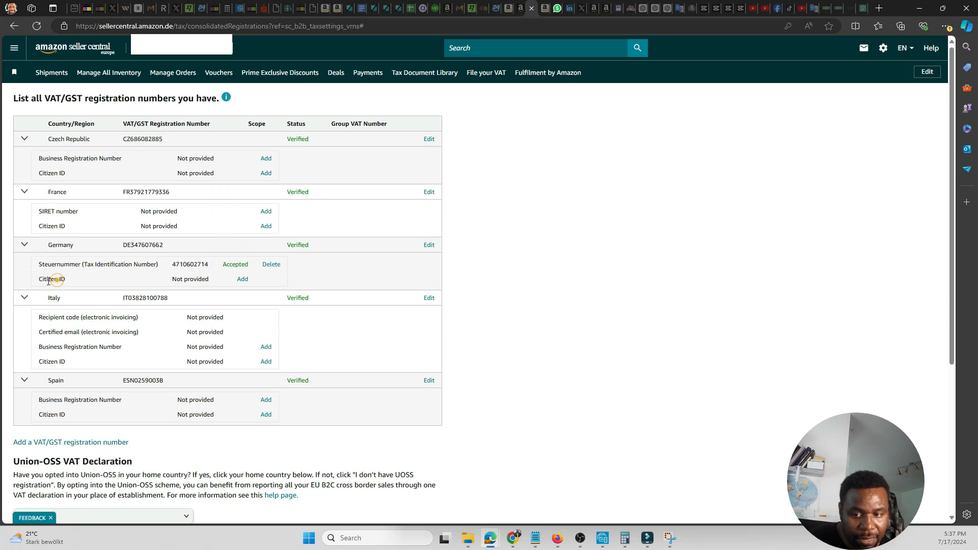
pyautogui.doubleClick(48, 279)
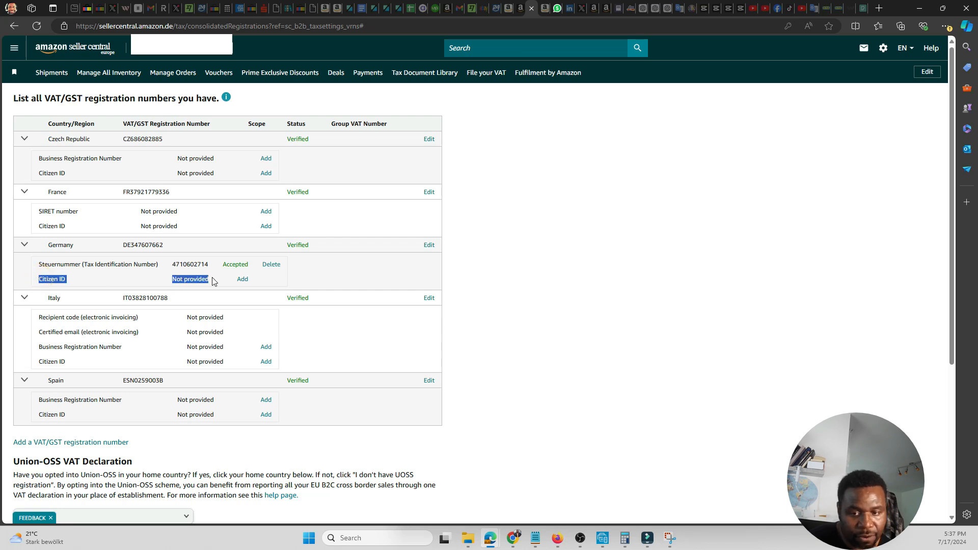
pyautogui.click(213, 279)
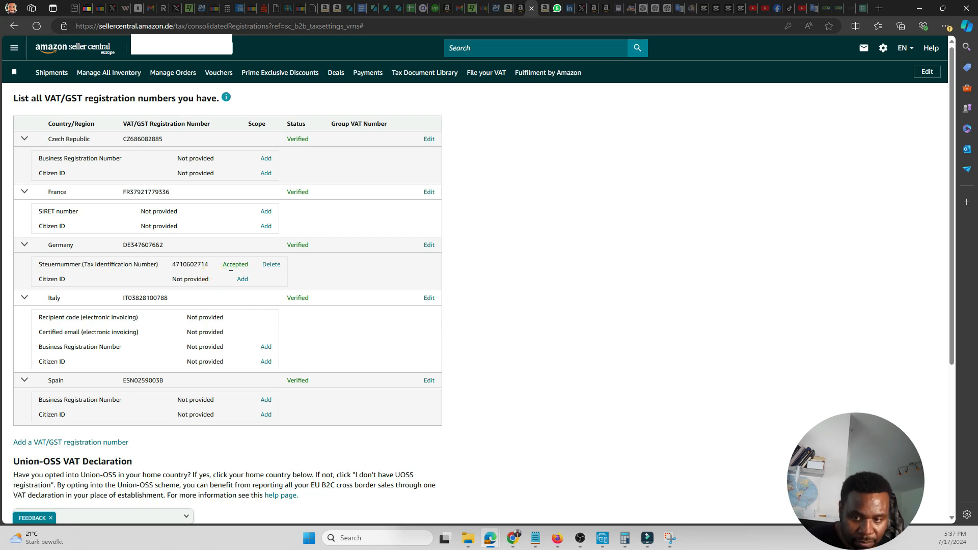
pyautogui.moveTo(169, 276)
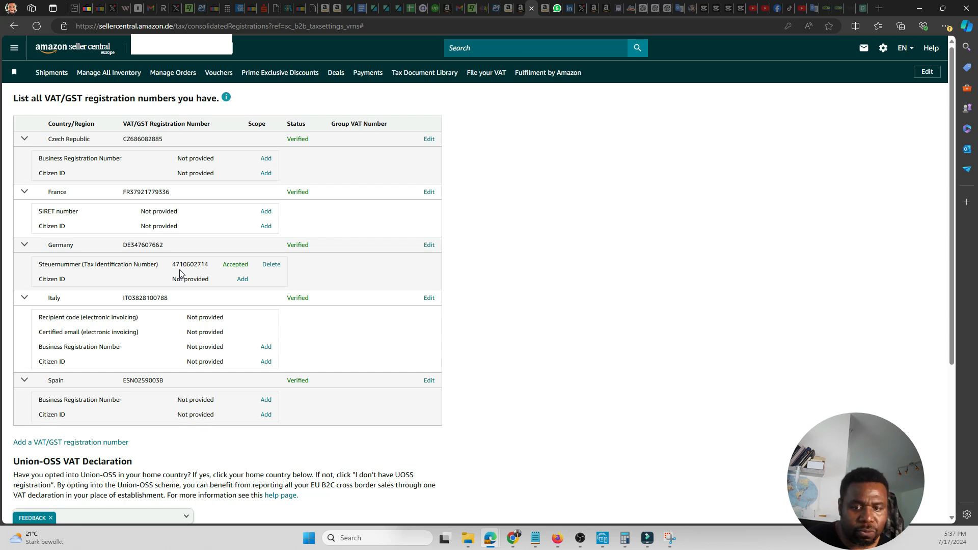
pyautogui.moveTo(175, 253)
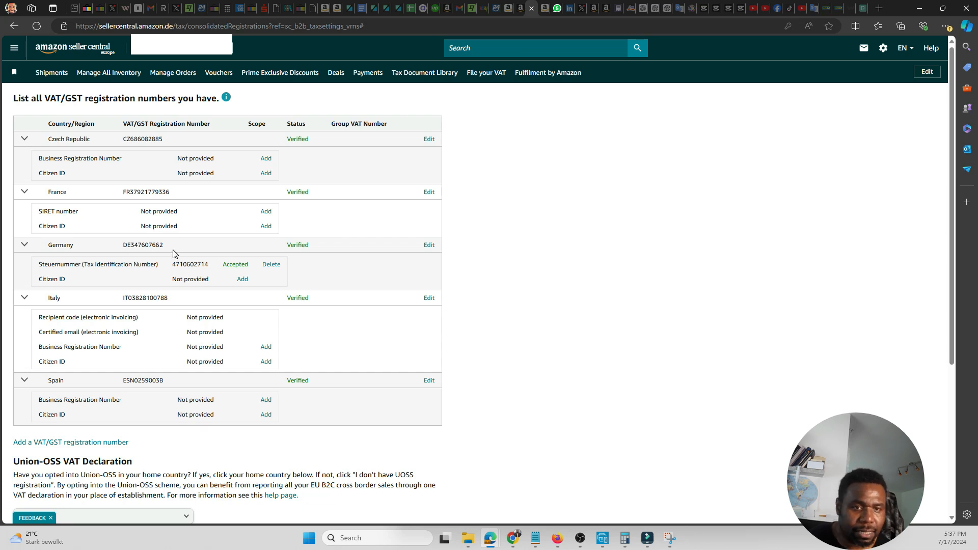
pyautogui.moveTo(398, 286)
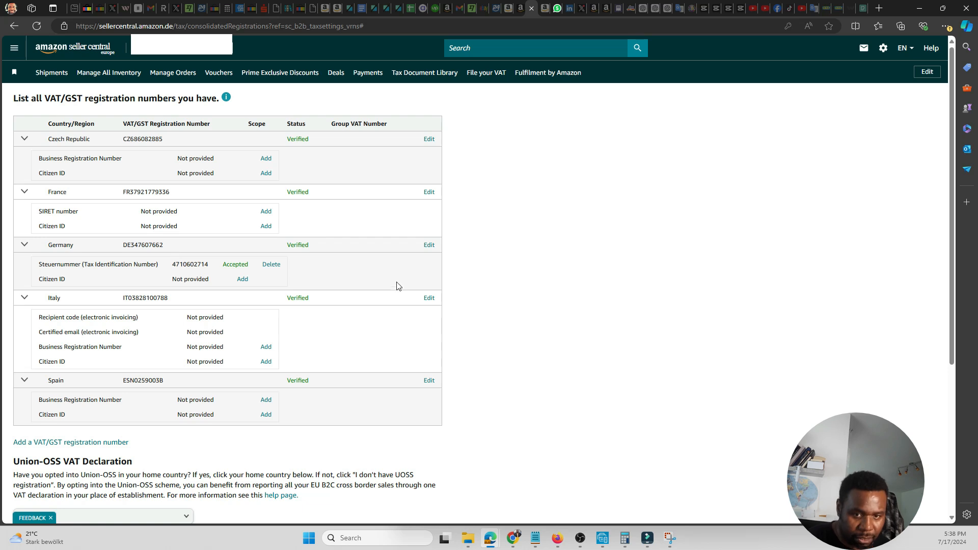